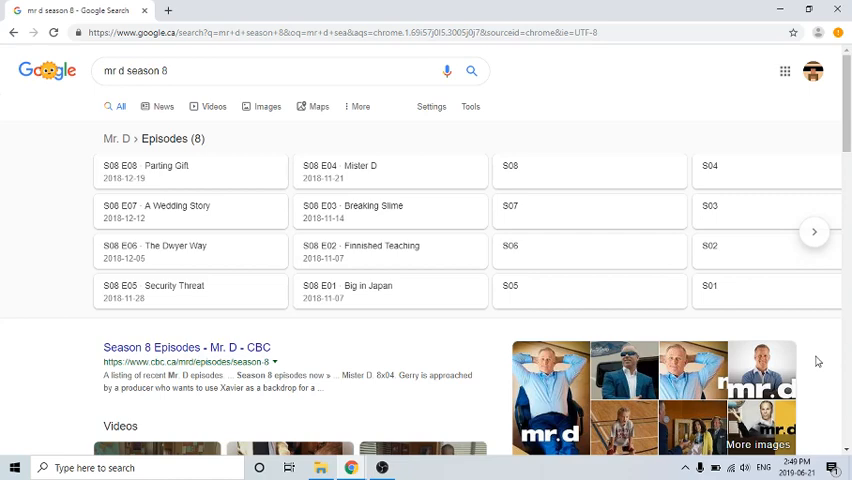
# Step: Load the Mr. D season 7 results, then the season 8 (s08) results
pyautogui.click(509, 205)
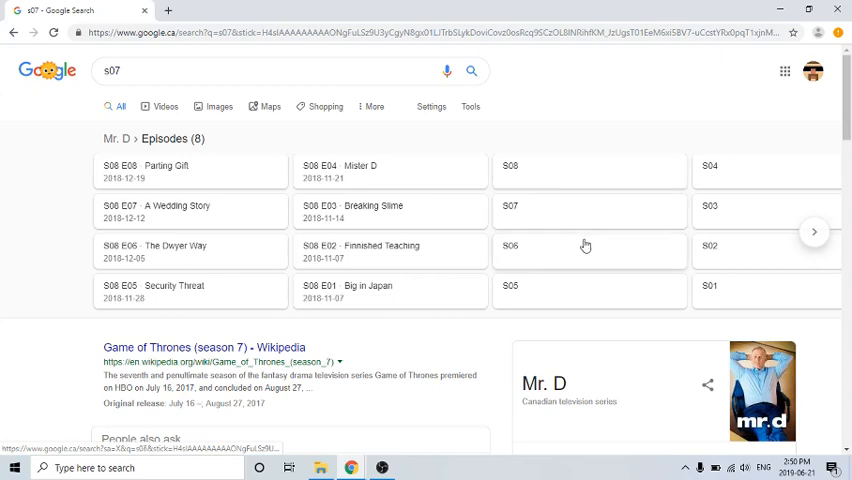
pyautogui.moveTo(682, 264)
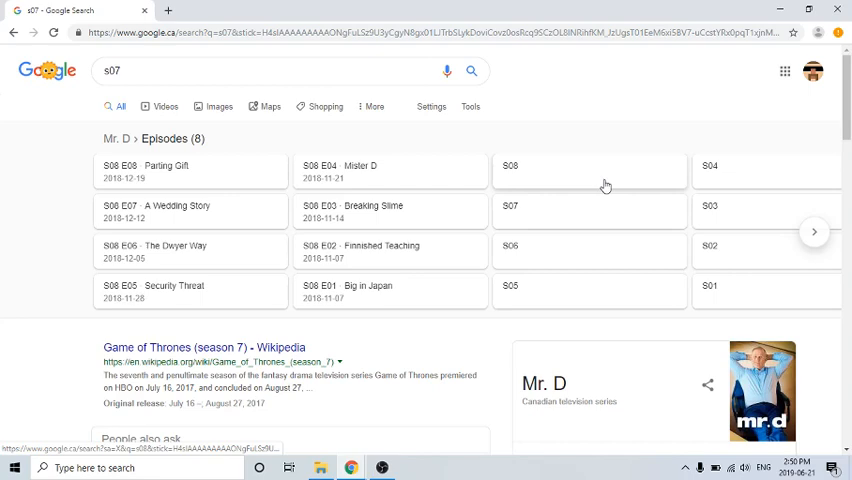
pyautogui.click(509, 165)
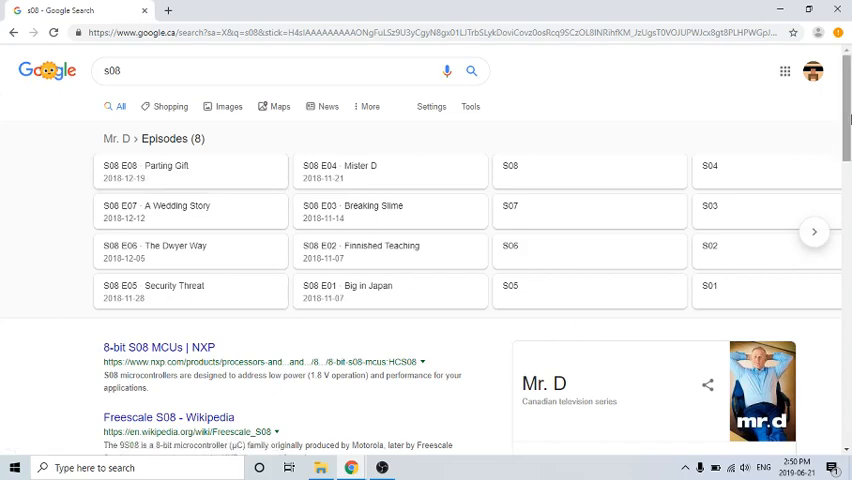
# Step: Scroll through Mr. D's ratings, air dates, Available on and Cast panels
pyautogui.scroll(-3)
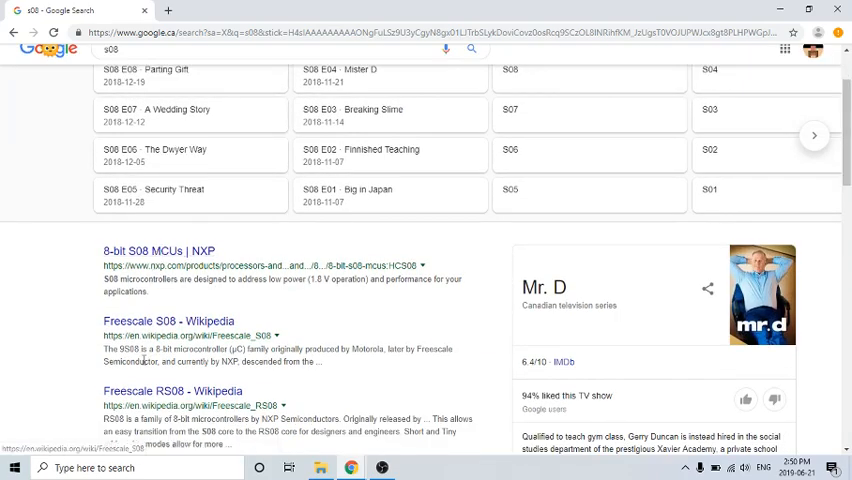
pyautogui.scroll(-3)
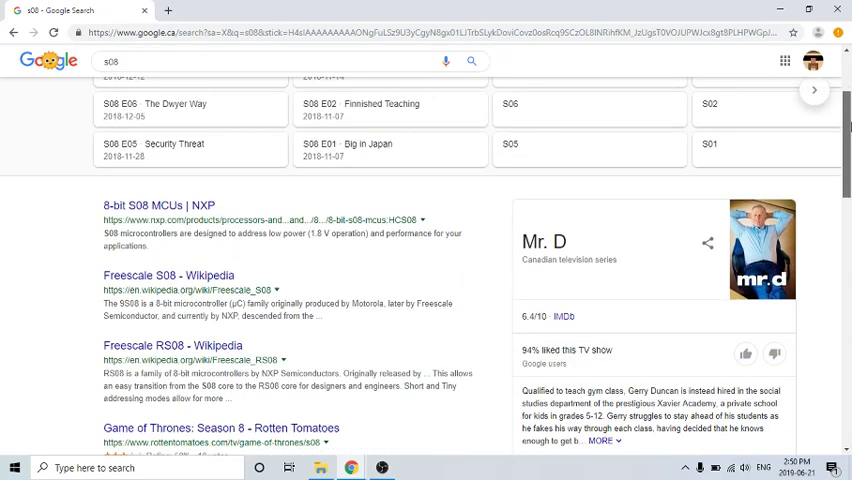
pyautogui.scroll(-3)
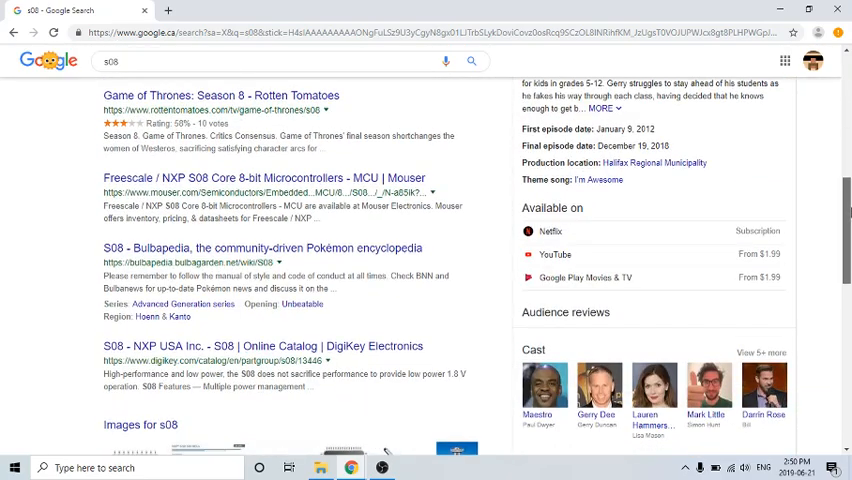
pyautogui.scroll(-3)
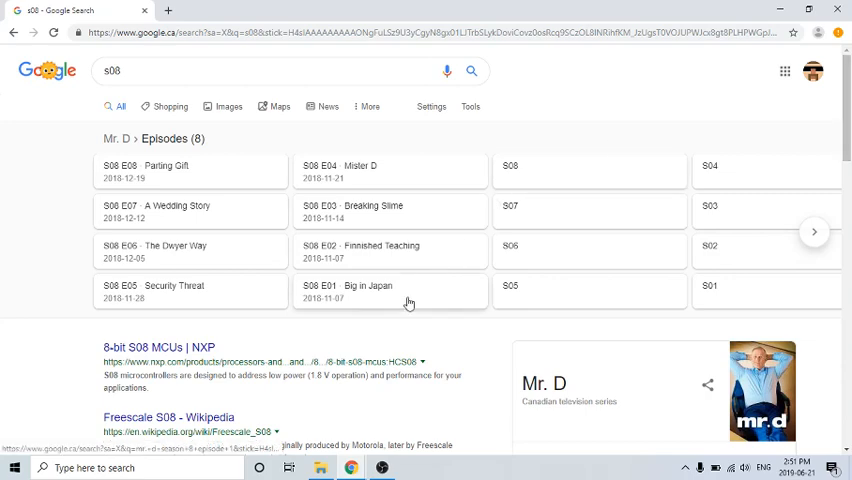
pyautogui.moveTo(462, 330)
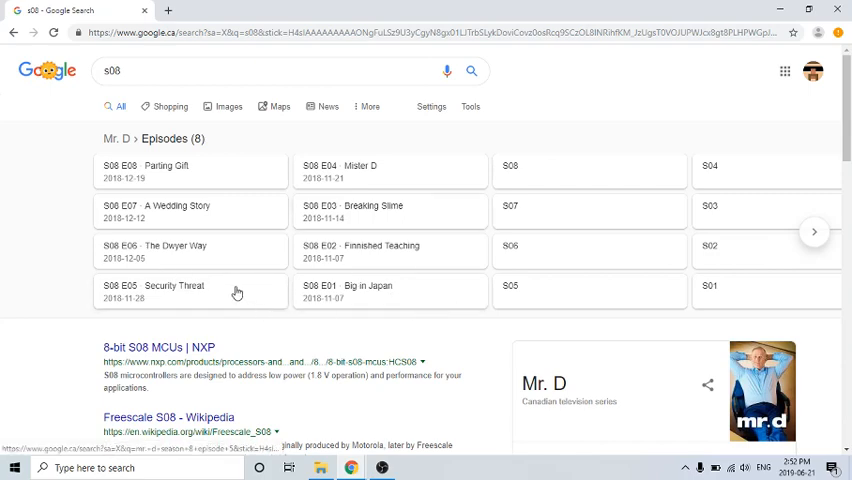
pyautogui.moveTo(66, 318)
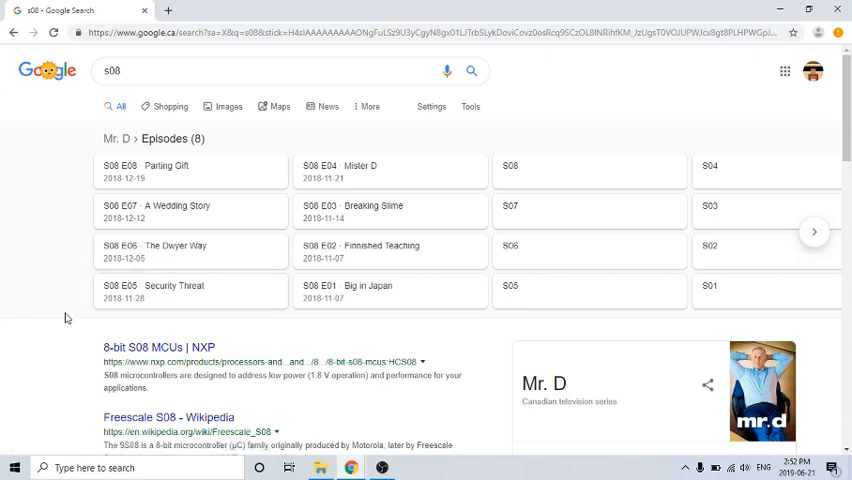
pyautogui.moveTo(79, 335)
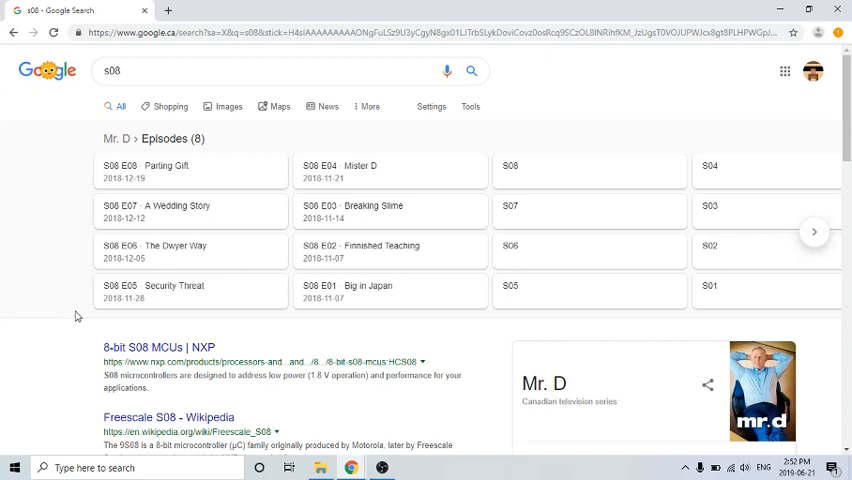
pyautogui.moveTo(68, 301)
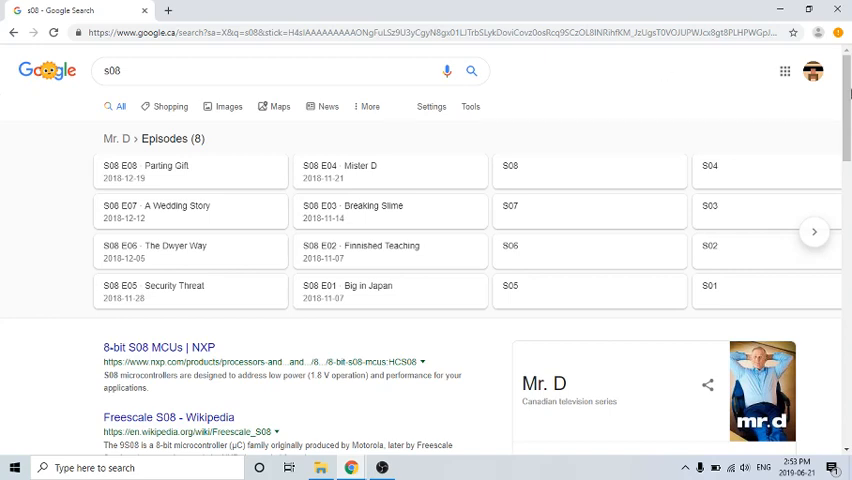
pyautogui.scroll(-3)
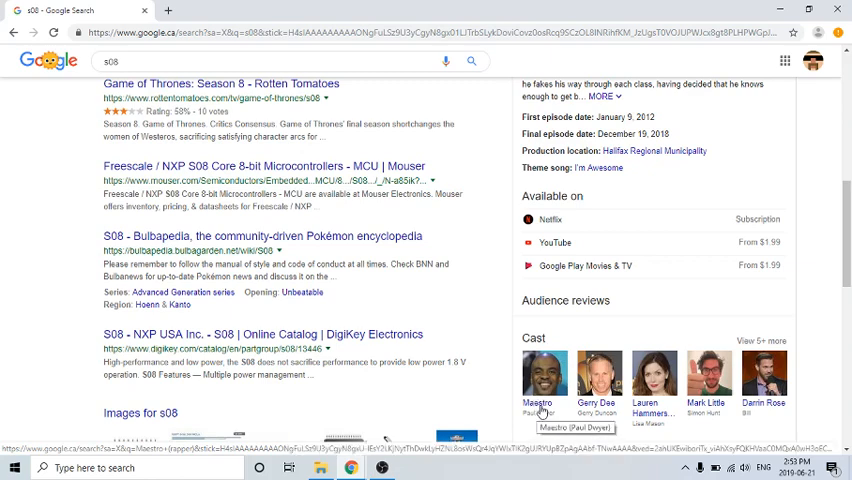
pyautogui.scroll(-3)
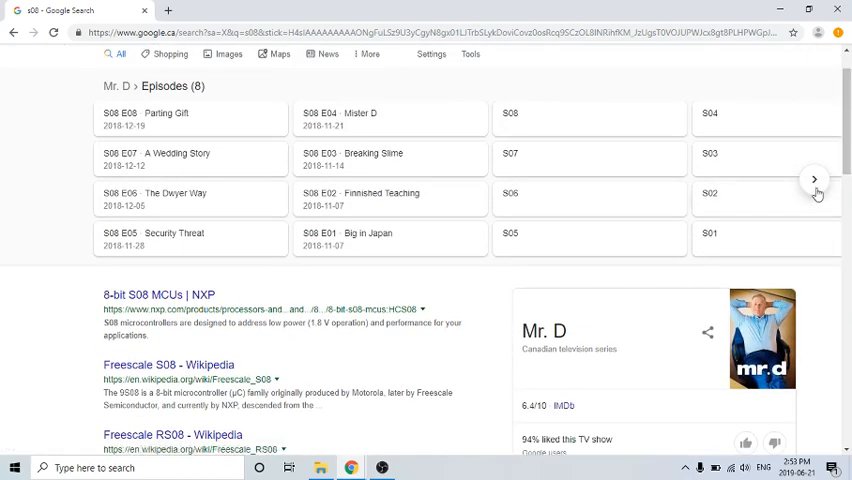
pyautogui.click(814, 179)
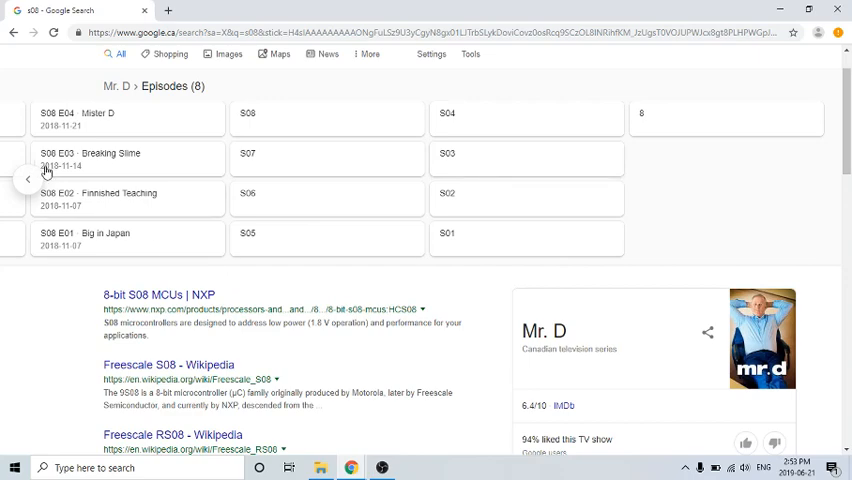
pyautogui.click(30, 178)
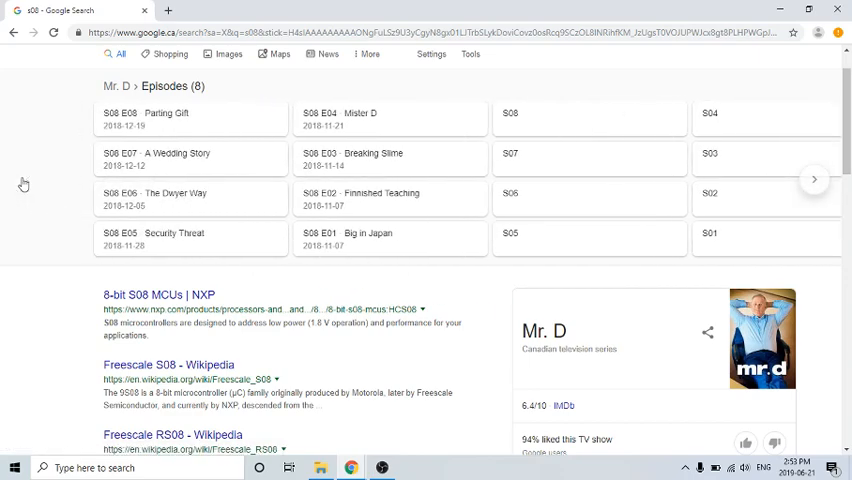